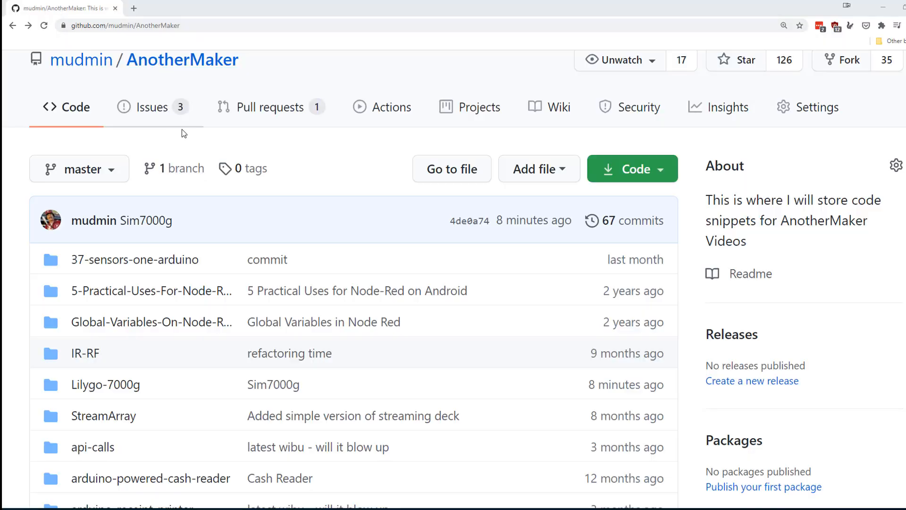
- Navigate Lilygo-7000g > Arduino_TinyGSM > AllFunctions and view AllFunctions.ino as raw code
{"action": "scroll", "scroll_direction": "down", "scroll_amount": 3}
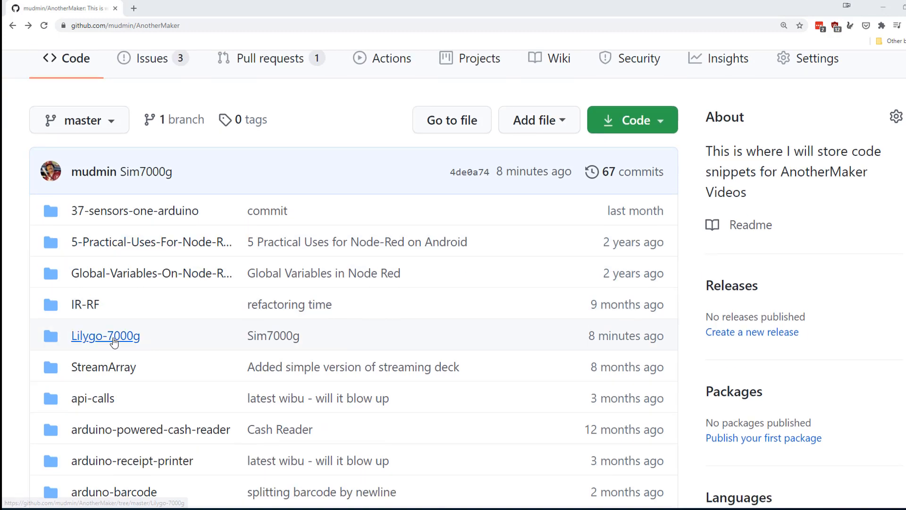
{"action": "left_click", "coordinate": [105, 336]}
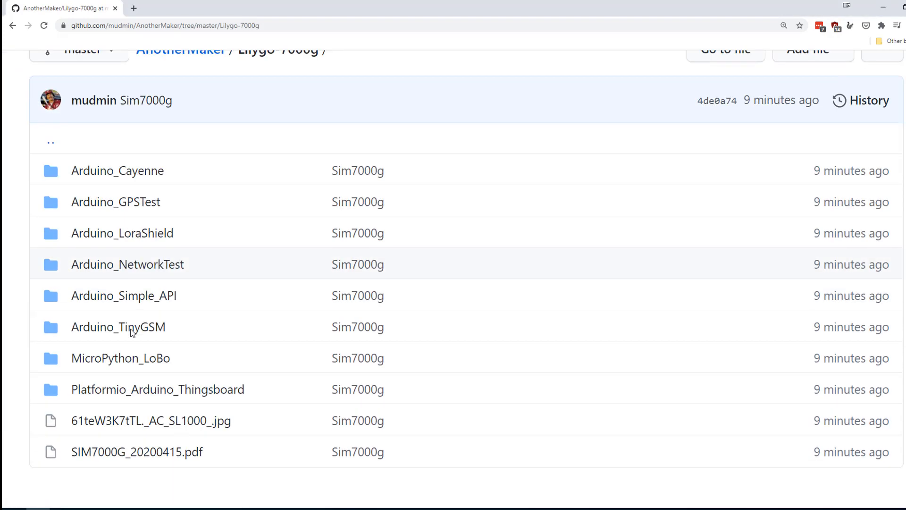
{"action": "left_click", "coordinate": [118, 327]}
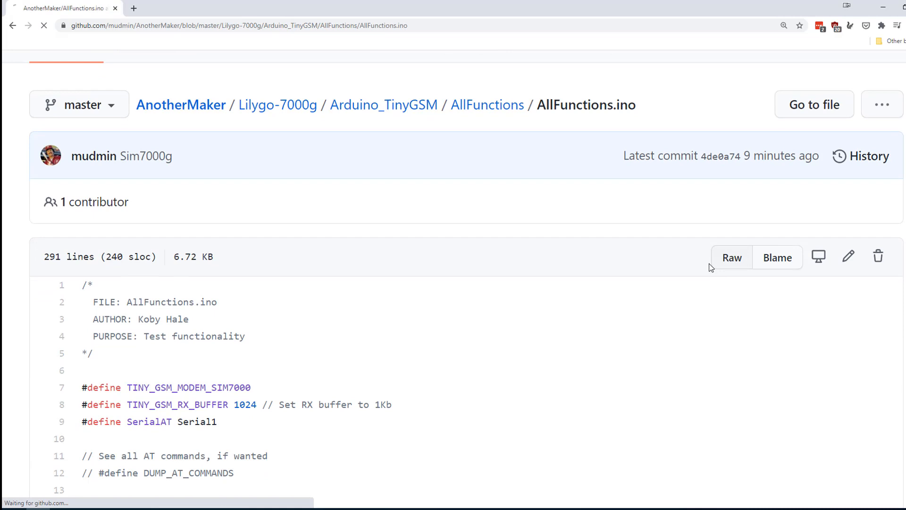
{"action": "left_click", "coordinate": [732, 257]}
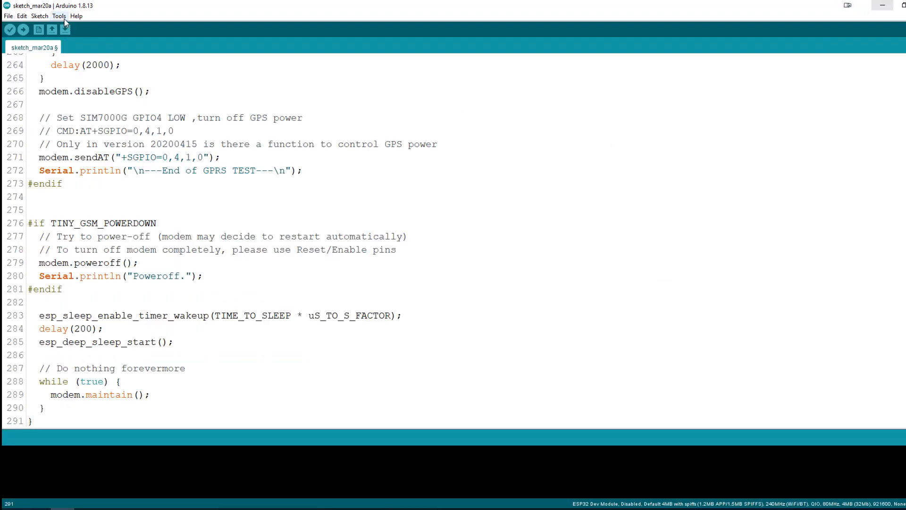
- Switch to the Arduino IDE window holding the pasted sketch_mar20a code
{"action": "left_click", "coordinate": [59, 16]}
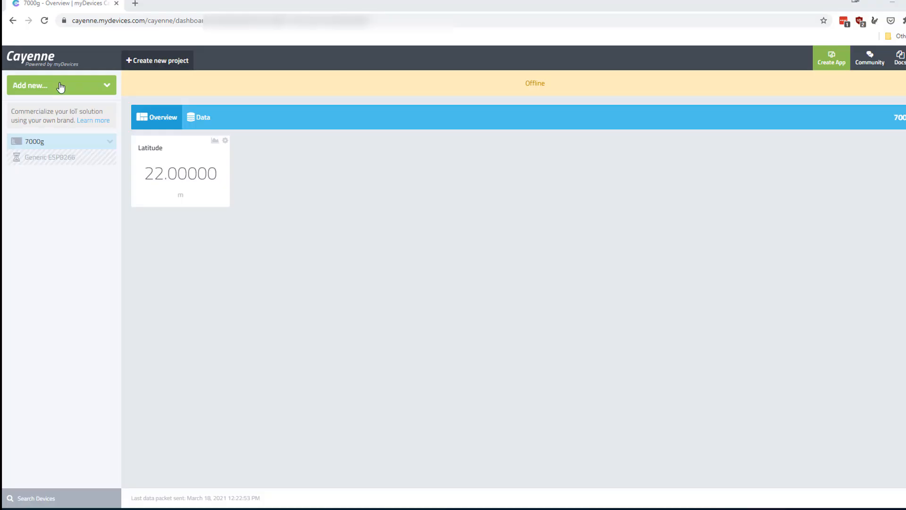
- Add a new Generic ESP8266 device/widget to the Cayenne project
{"action": "left_click", "coordinate": [55, 85]}
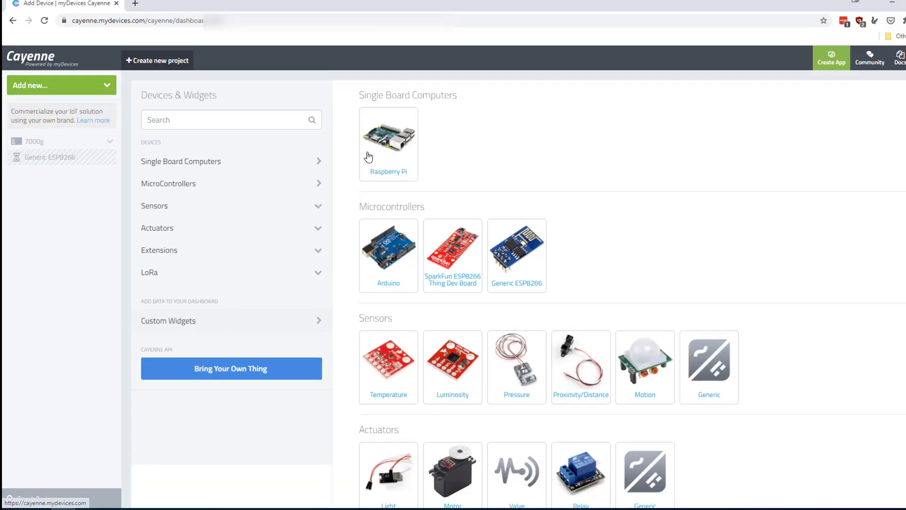
{"action": "left_click", "coordinate": [517, 246]}
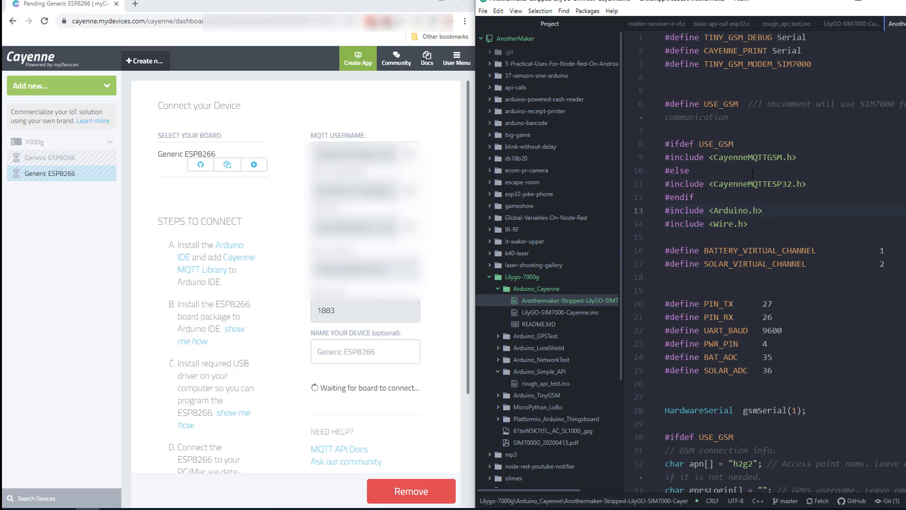
{"action": "scroll", "scroll_direction": "down", "scroll_amount": 3}
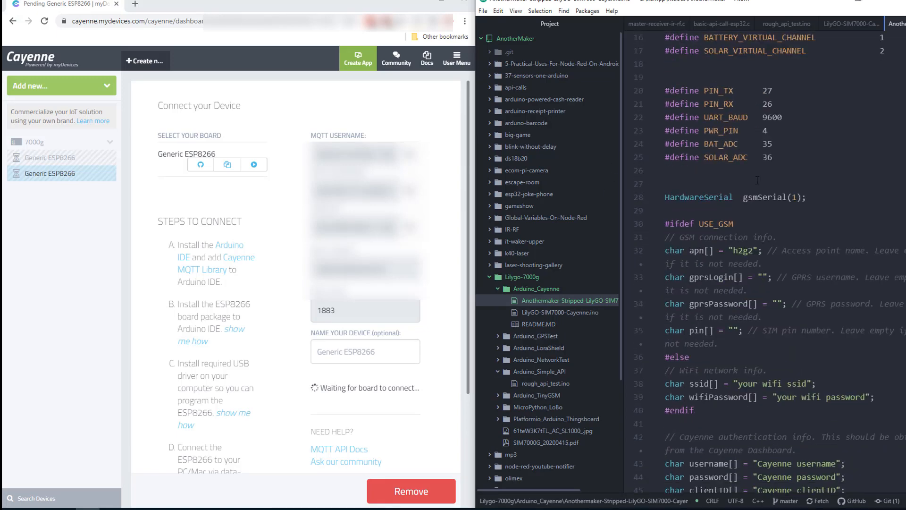
{"action": "scroll", "scroll_direction": "down", "scroll_amount": 3}
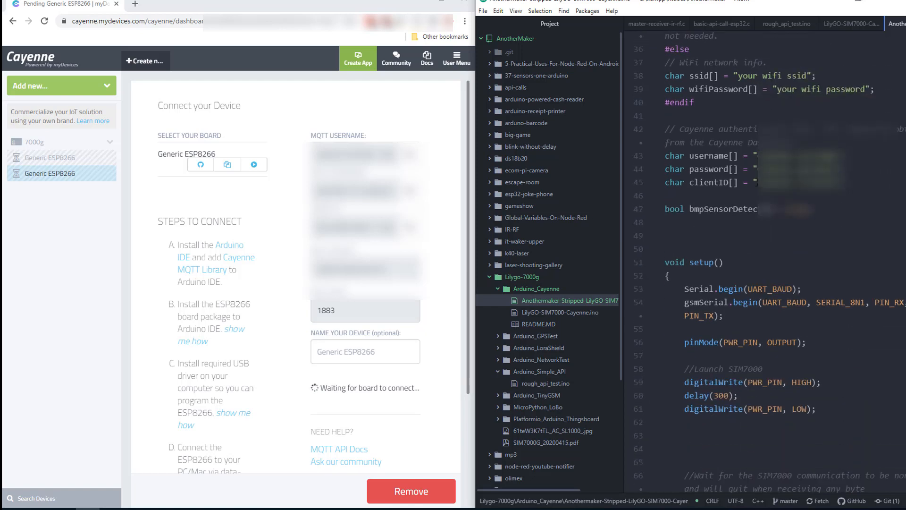